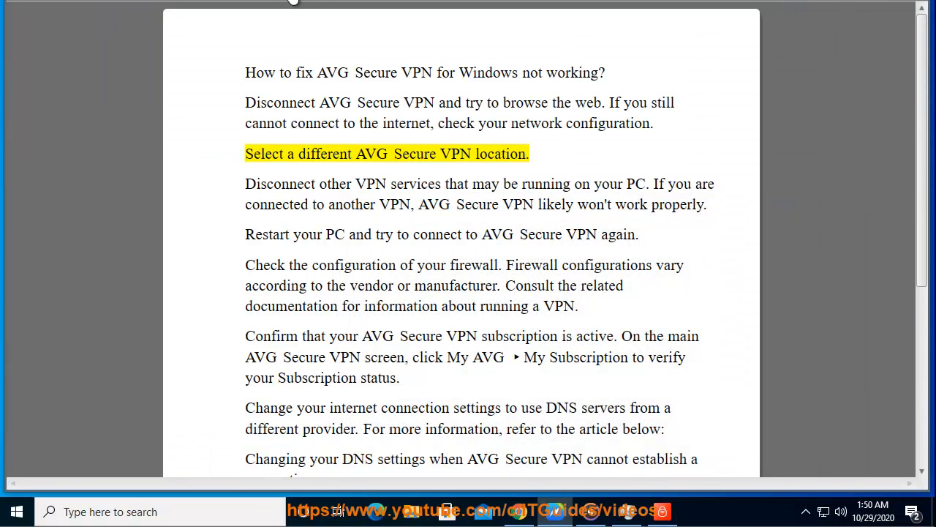
- Search Windows for 'firewall', open 'Allow an app through Windows Firewall', and bring up Task Manager
double_click(501, 153)
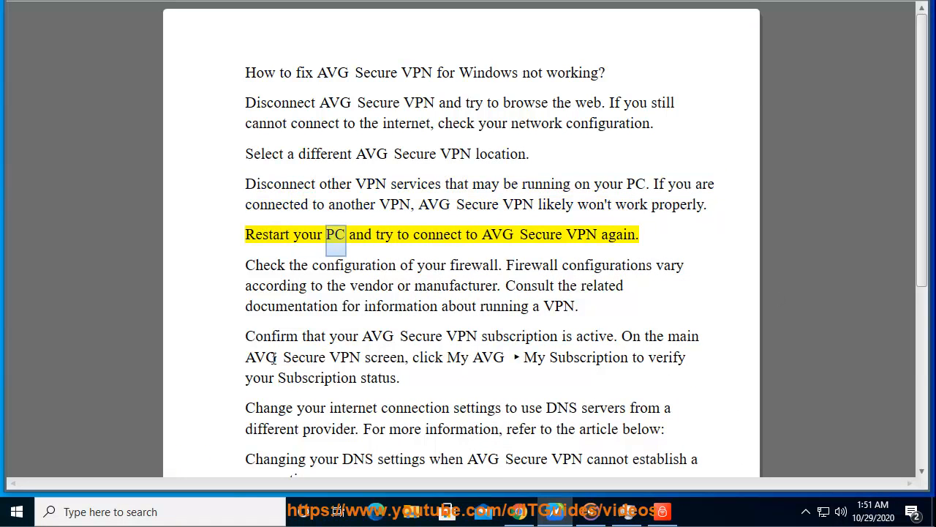
click(16, 511)
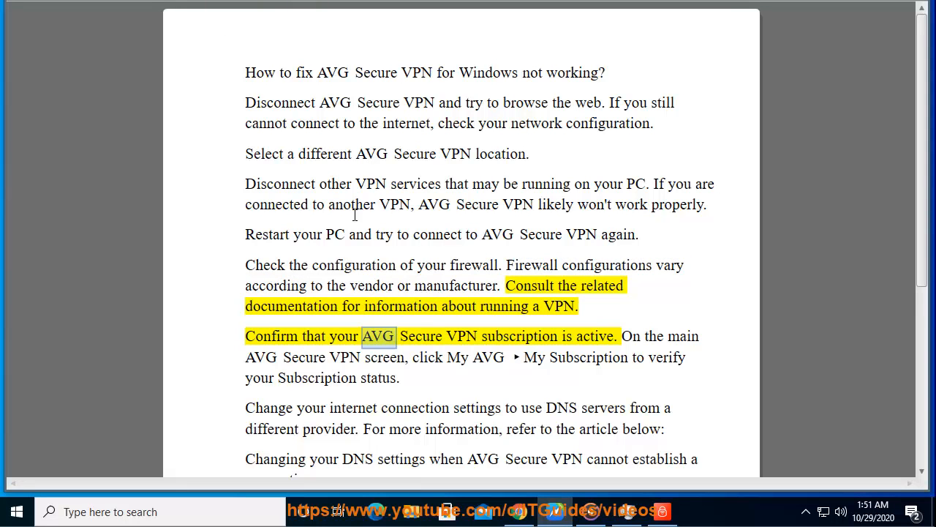
double_click(474, 265)
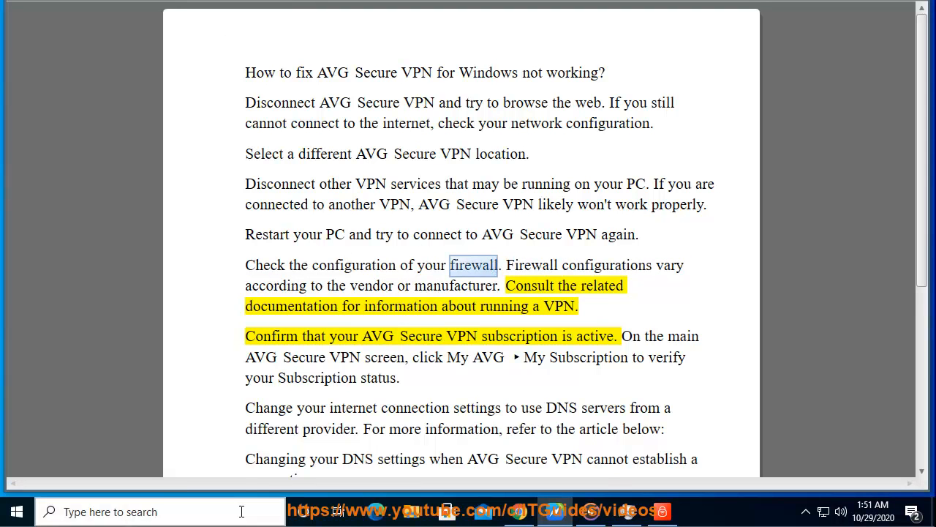
text(FIREWALL)
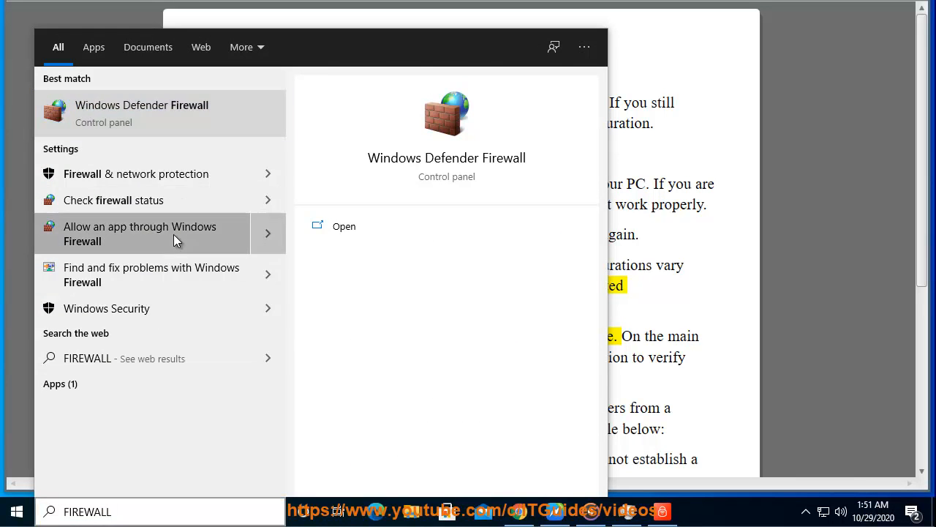
click(139, 234)
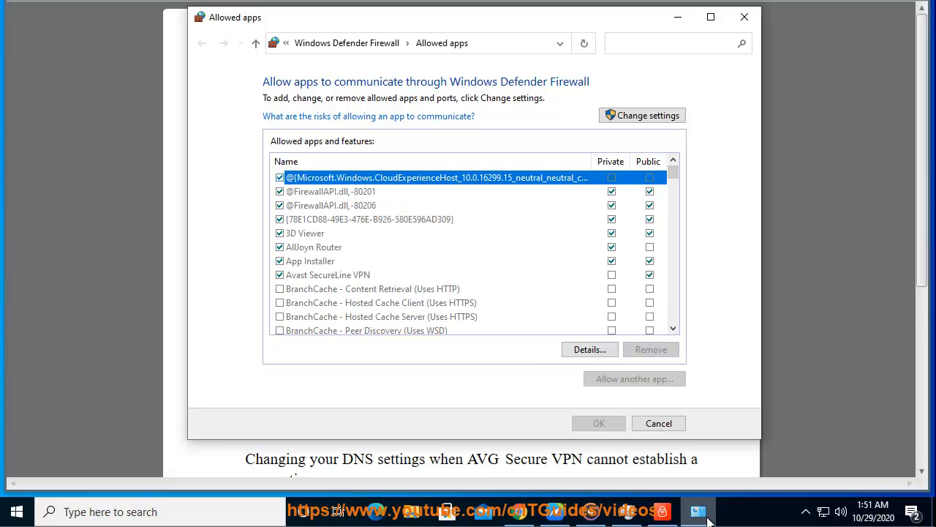
click(697, 510)
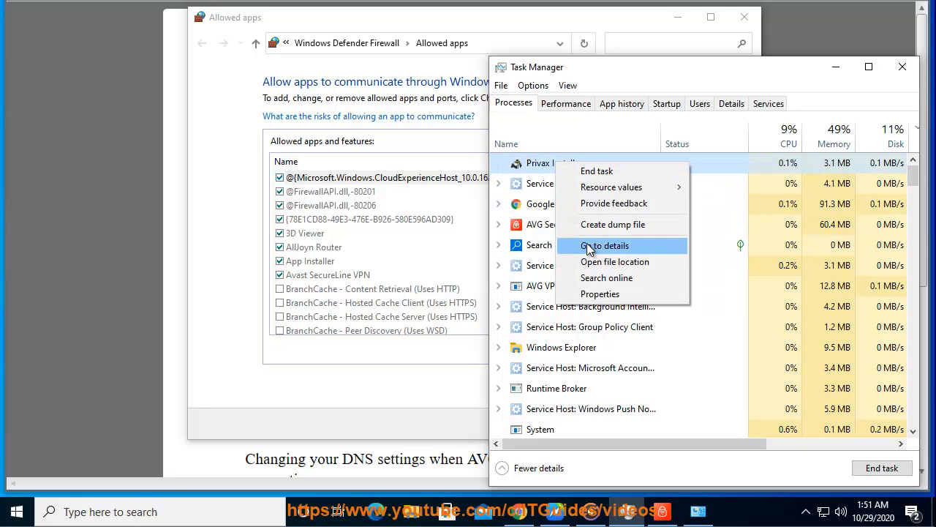
- Expand AVG Secure VPN in Task Manager and open its subprocess's file location
click(615, 262)
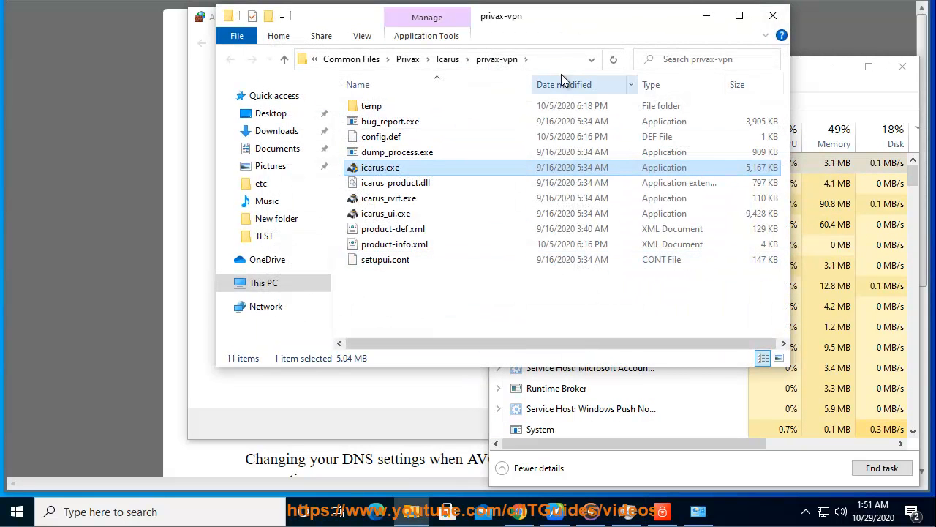
click(439, 59)
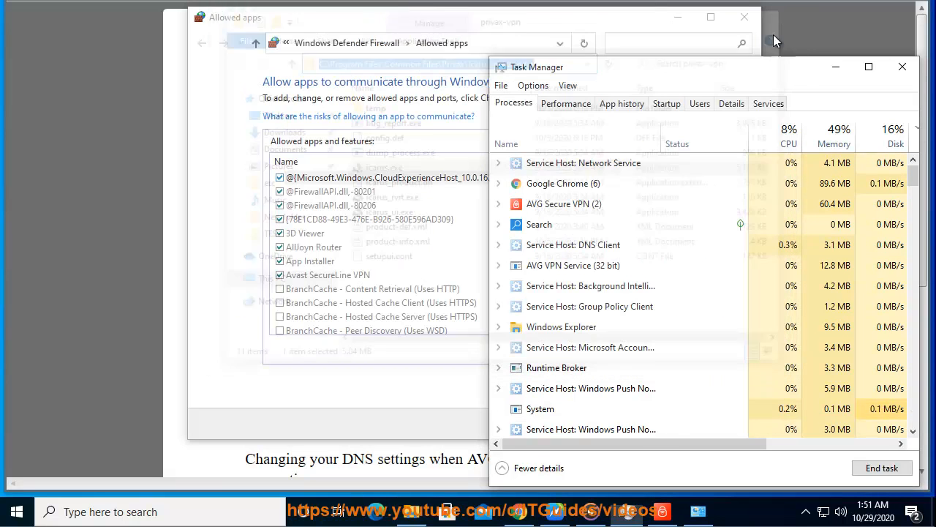
right_click(564, 203)
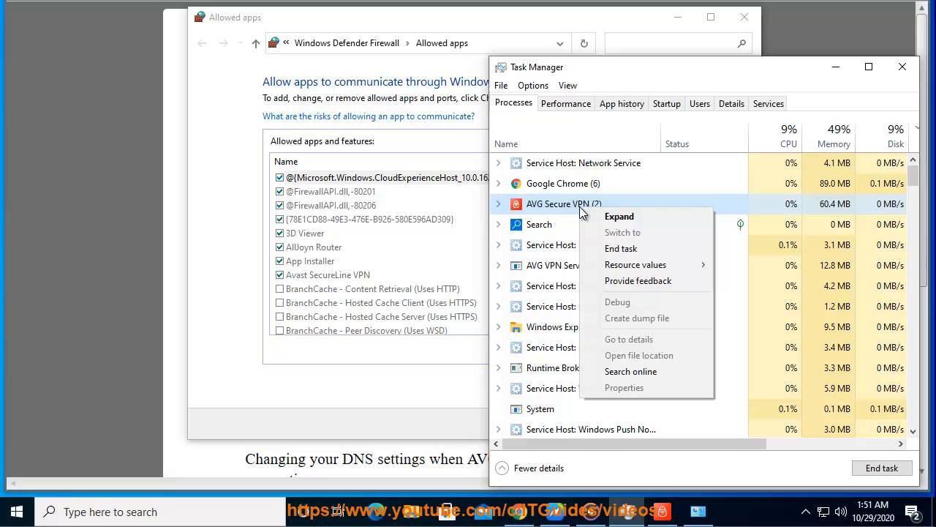
click(619, 216)
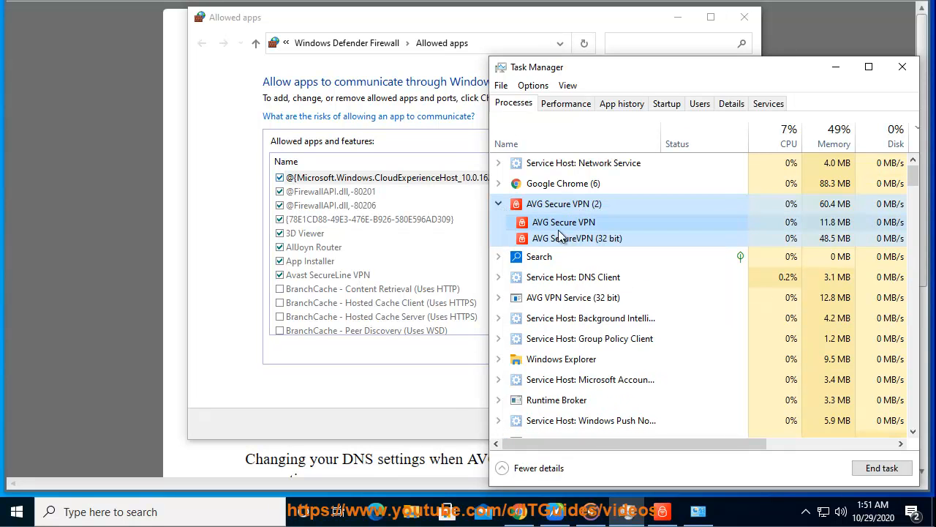
right_click(563, 222)
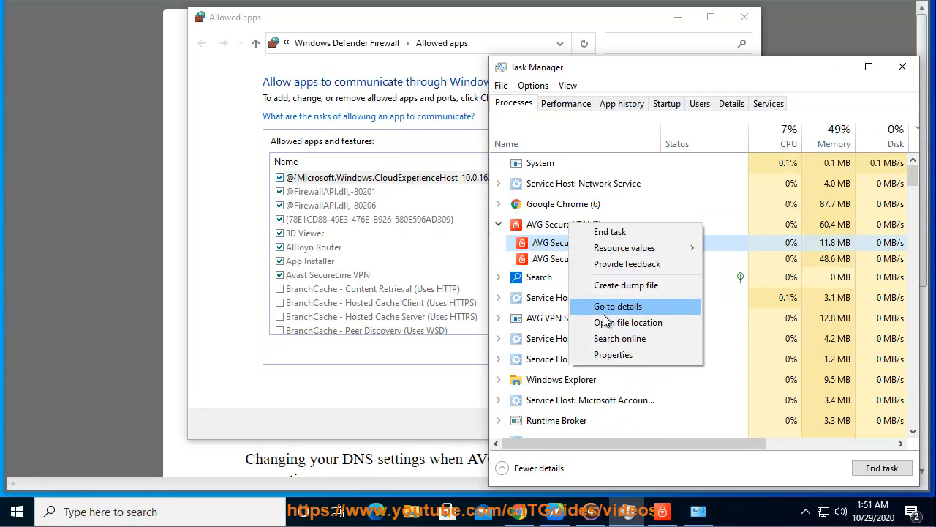
click(627, 322)
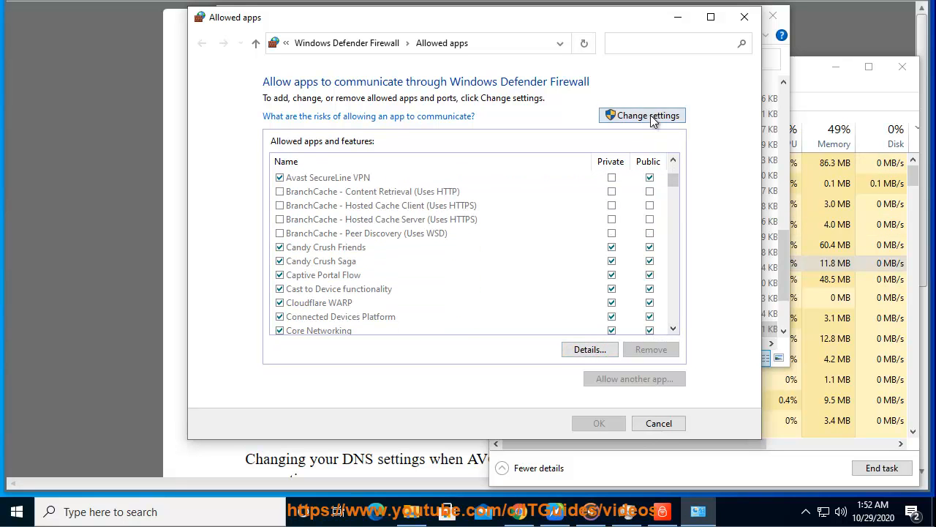
- Add AVG SecureVPN to the firewall's allowed apps for private and public networks
click(634, 378)
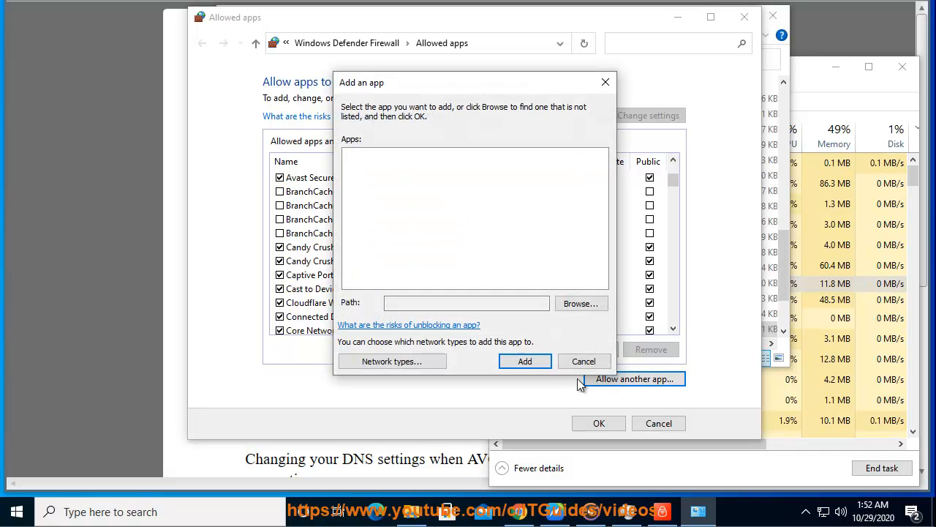
click(581, 302)
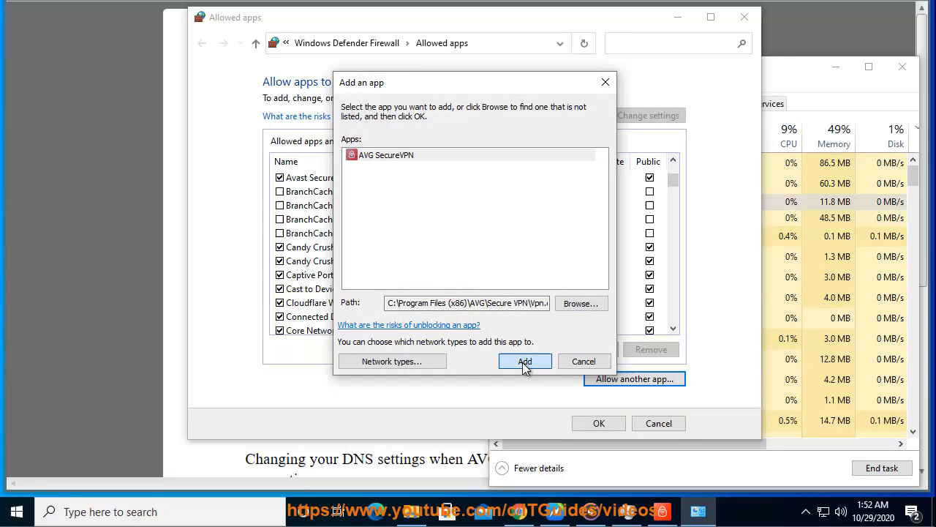
click(524, 360)
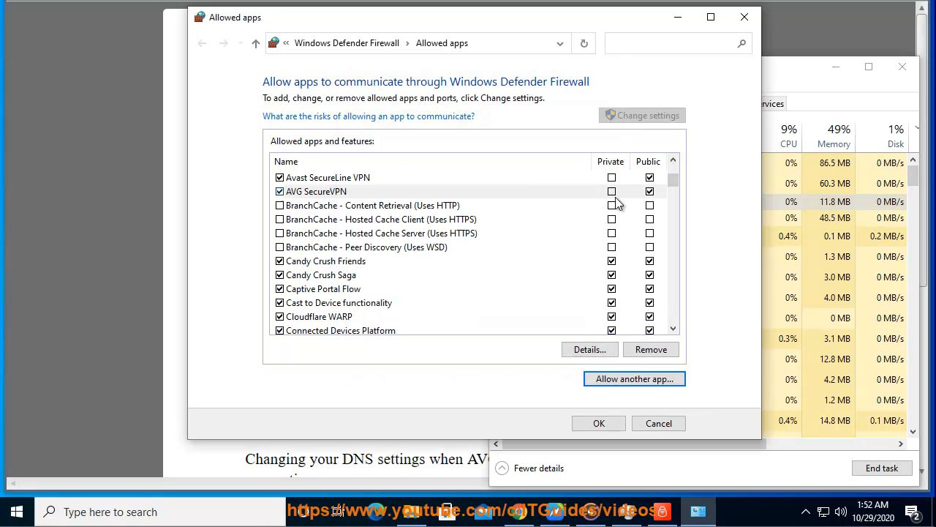
click(316, 191)
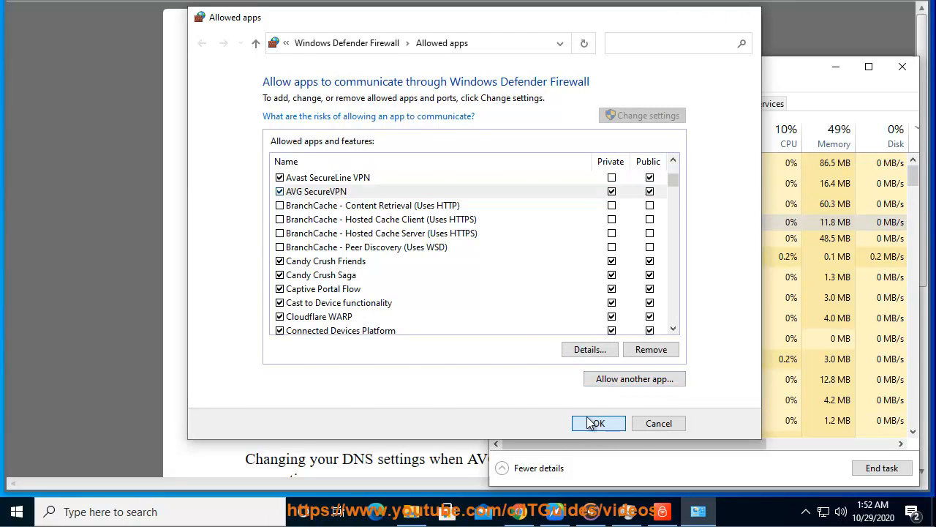
click(598, 423)
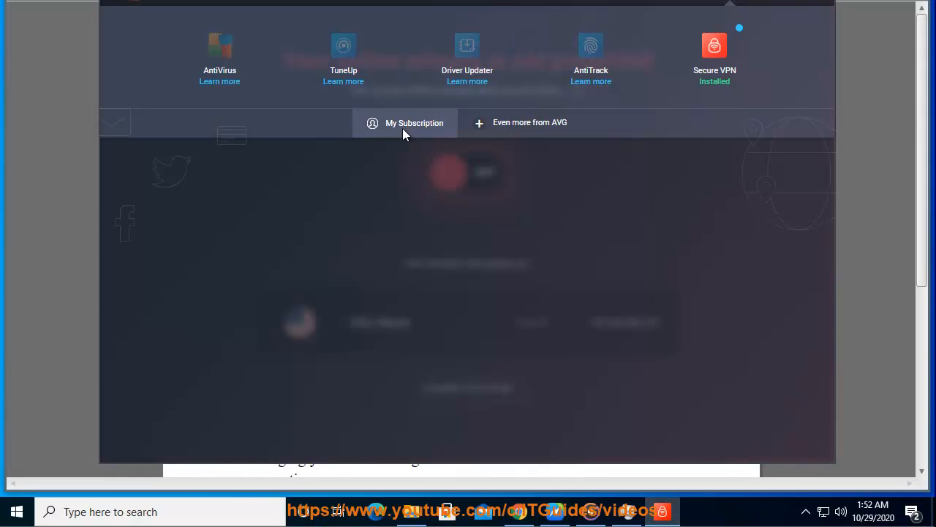
- View AVG Secure VPN's subscription status screen
click(405, 123)
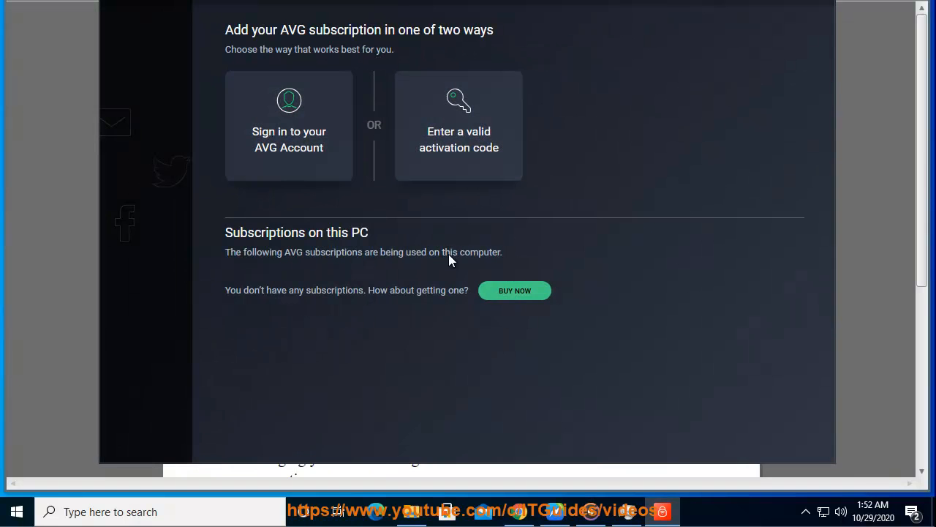
mouse_move(620, 265)
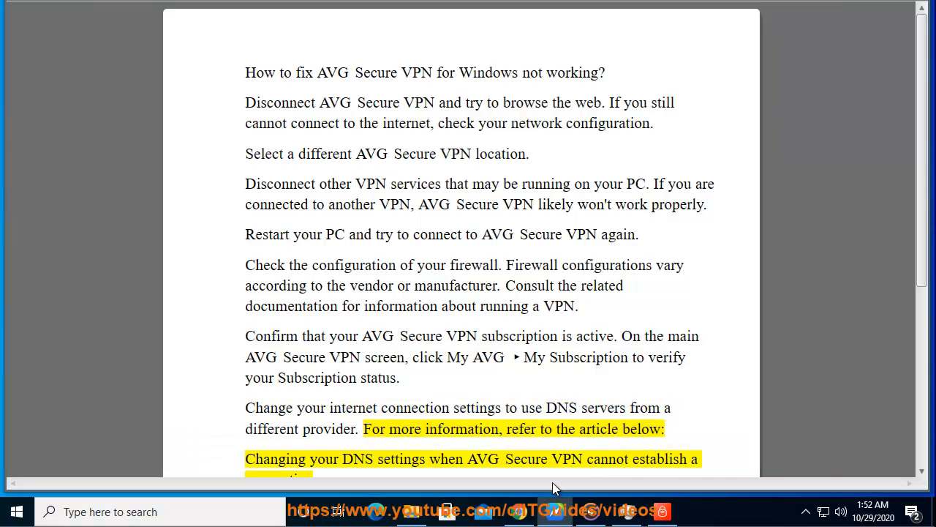
- Open Control Panel over the troubleshooting article's DNS section
double_click(598, 429)
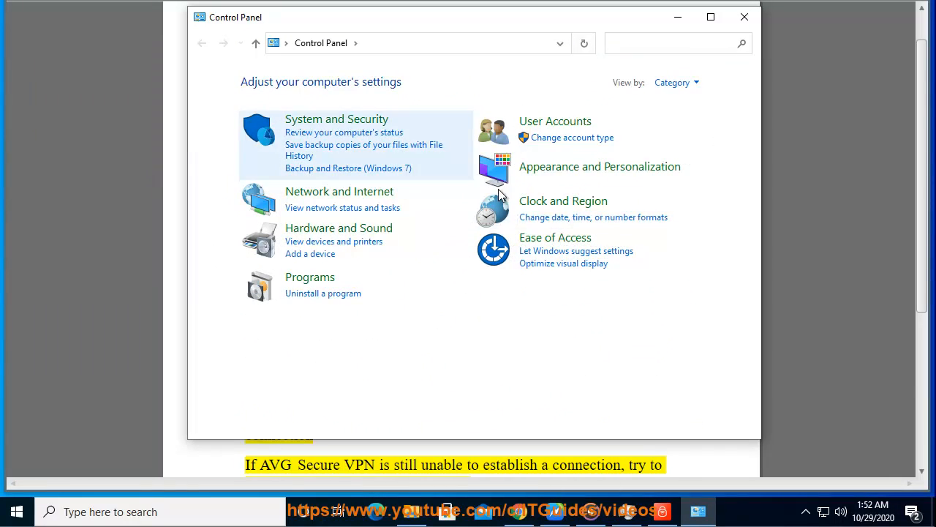
- Open Ethernet0's IPv4 properties through Network and Internet adapter settings
click(343, 207)
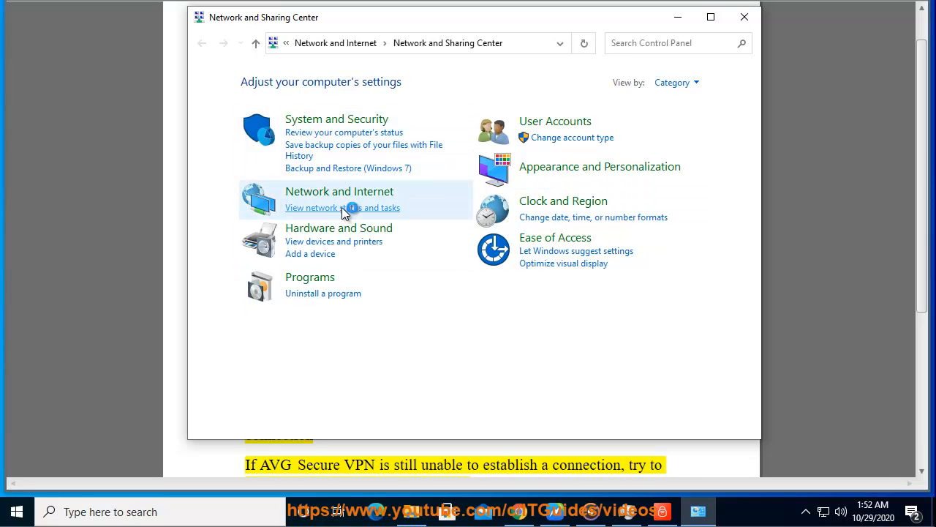
click(343, 207)
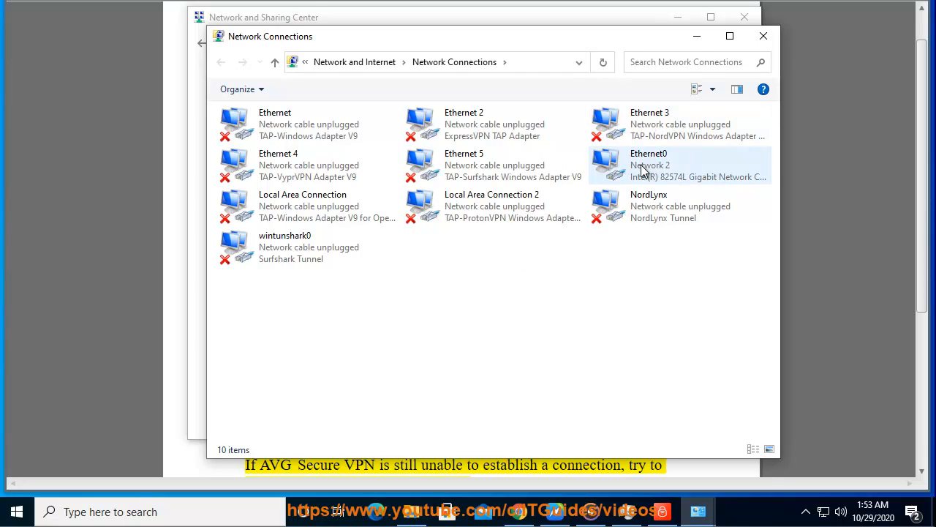
double_click(644, 165)
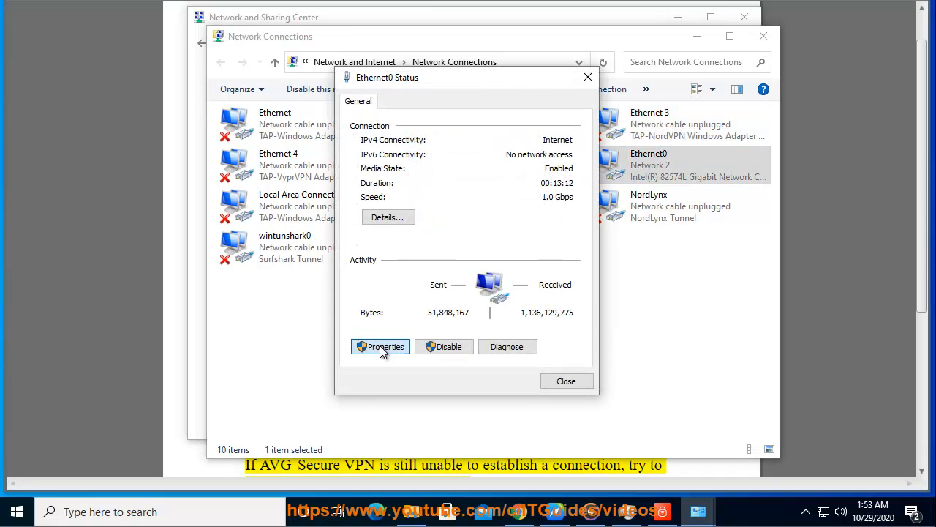
click(379, 346)
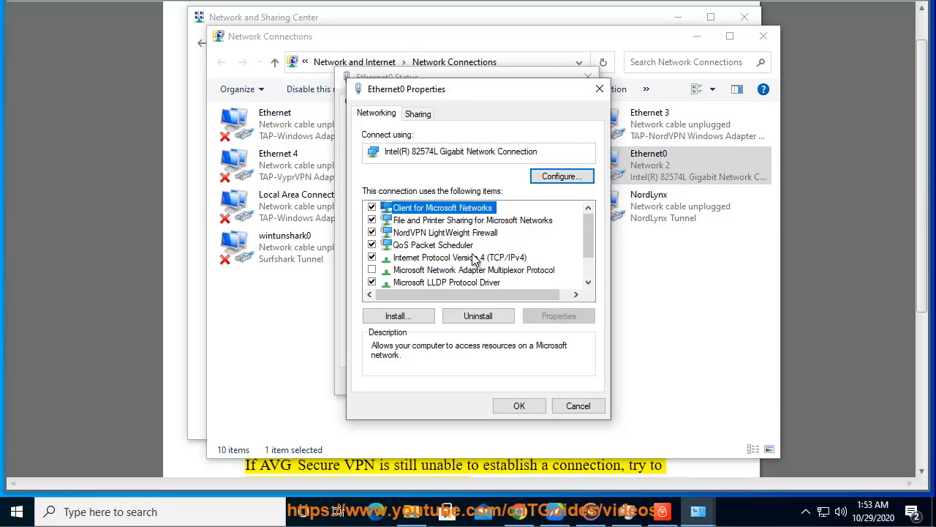
double_click(461, 256)
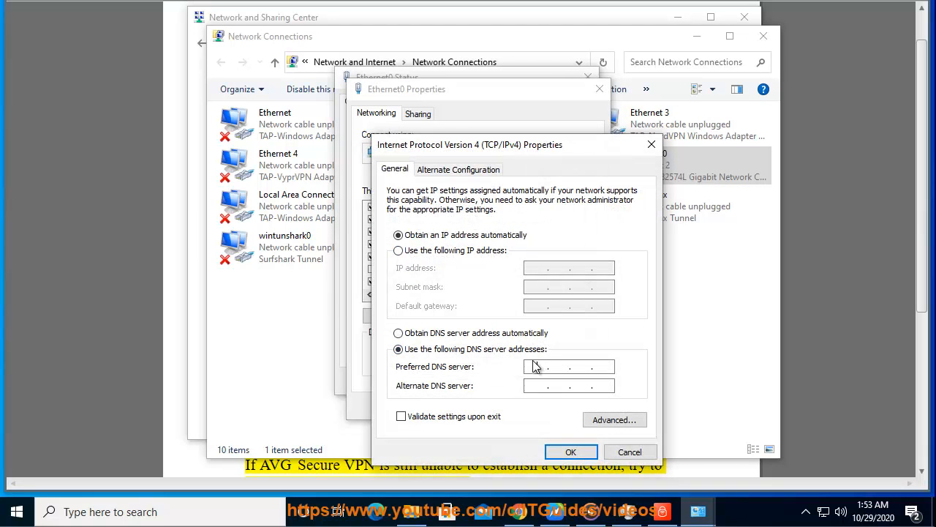
- Enter manual DNS servers 8.8.4.4 preferred and 1.1.1.1 alternate
text(8.8.4.4)
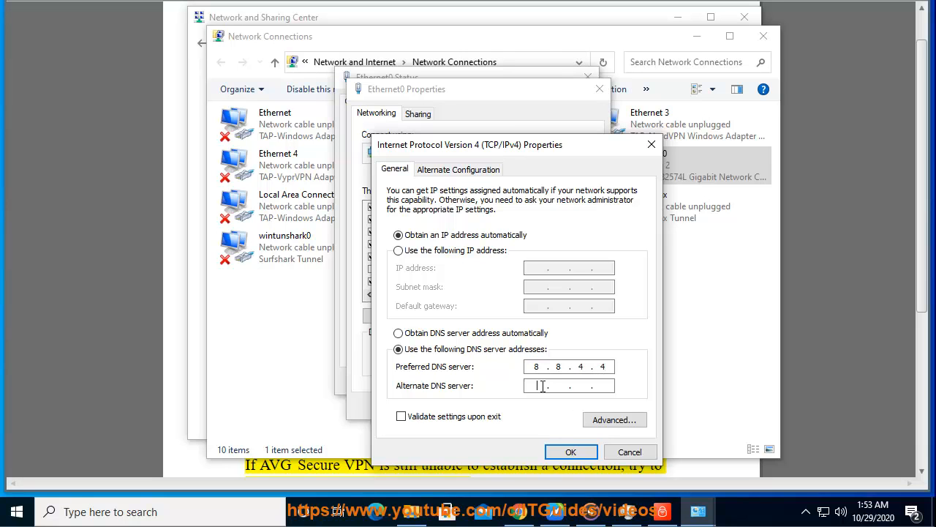
text(1.1)
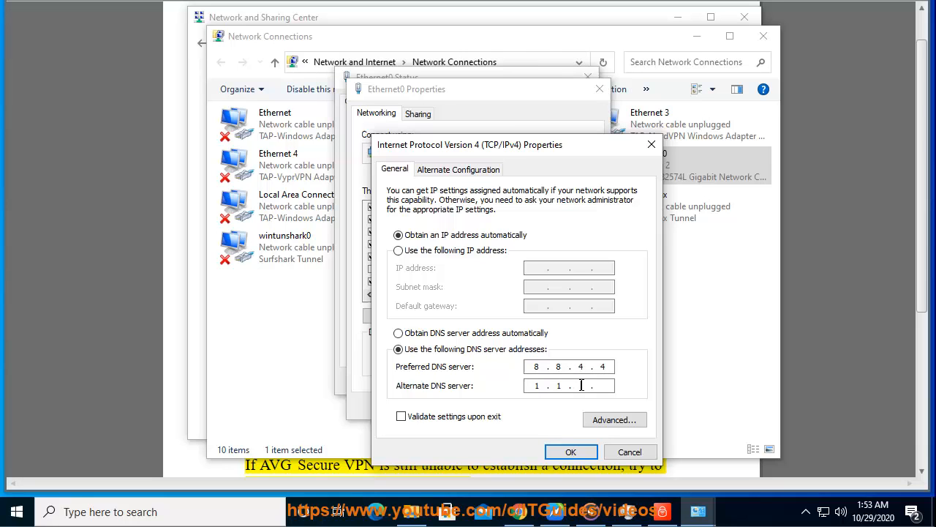
text(1.1)
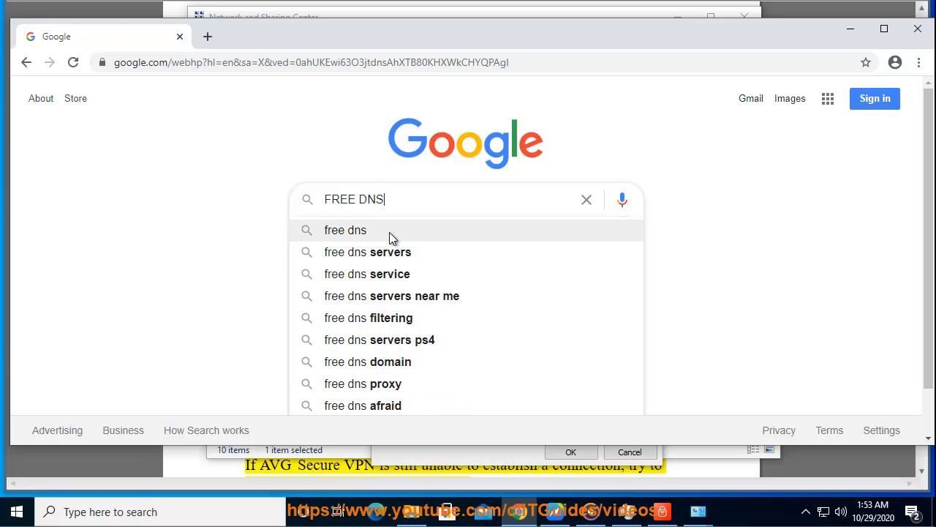
- Search Google for free DNS servers and browse the results
click(367, 251)
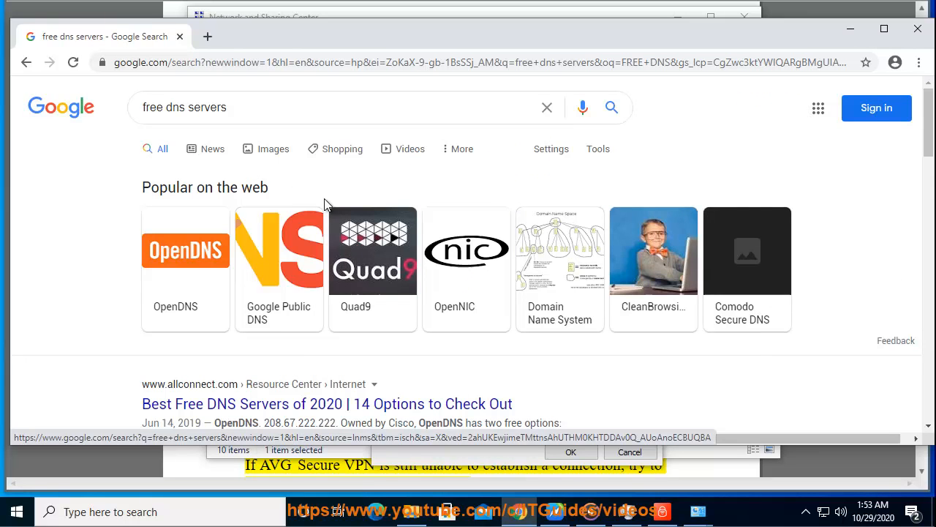
scroll(down, 3)
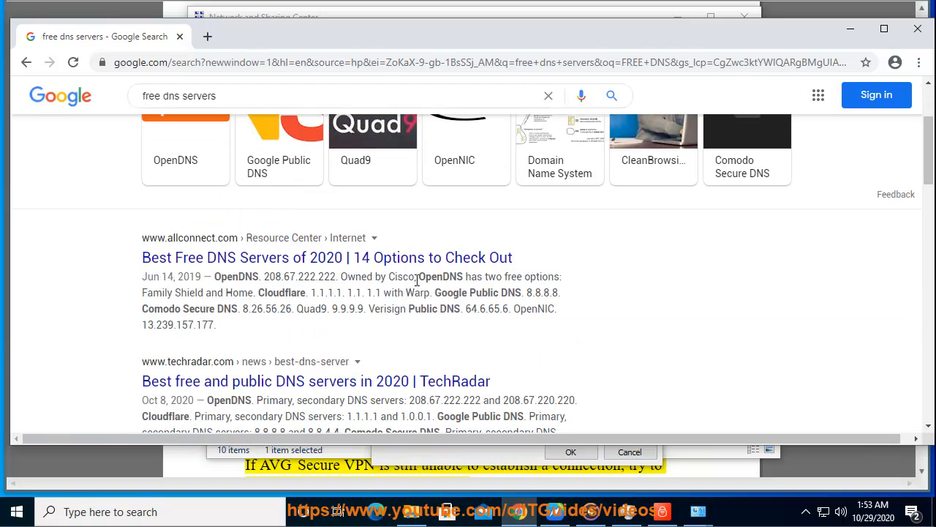
drag(220, 276, 216, 325)
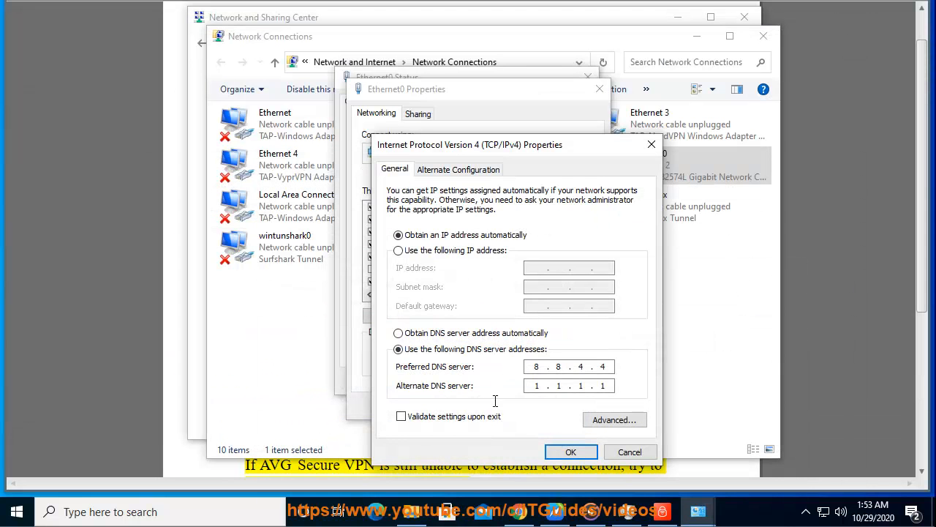
- Confirm Ethernet0's DNS settings and close Ethernet0 Properties and Network and Sharing Center
click(571, 451)
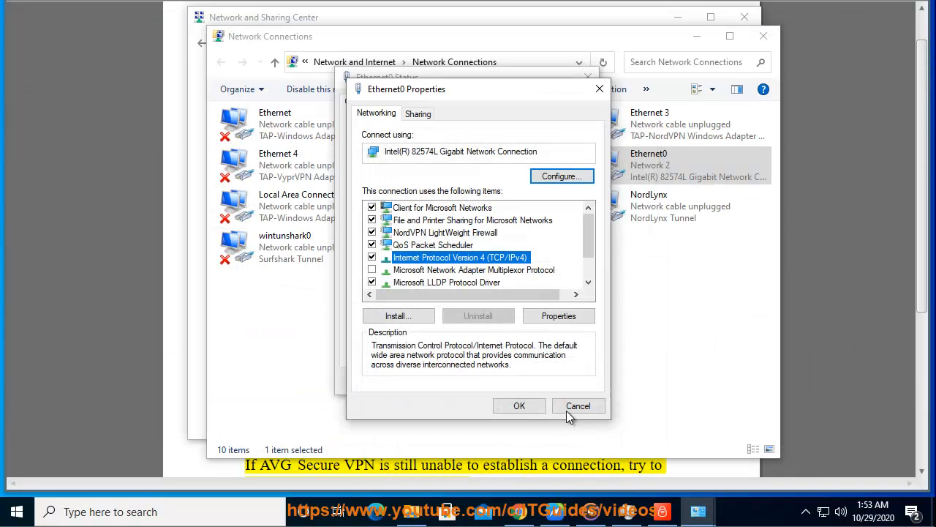
click(578, 406)
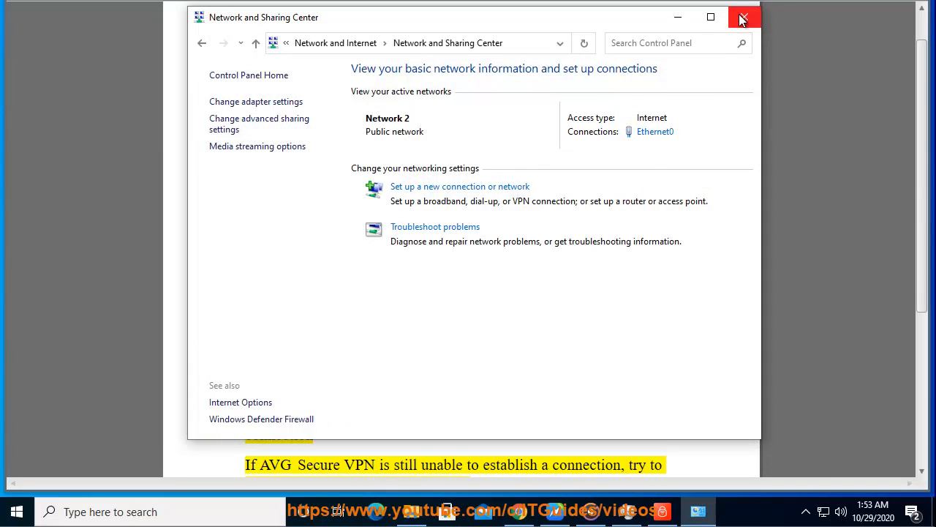
click(744, 17)
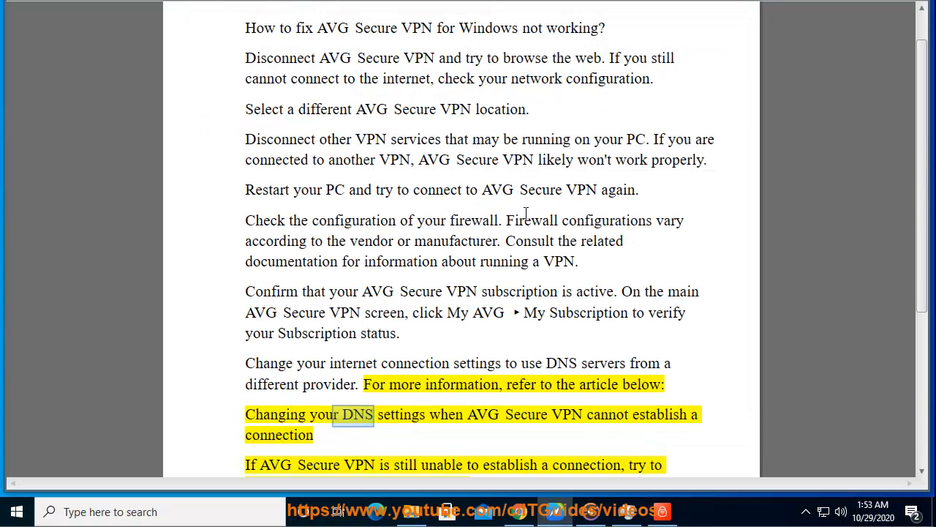
scroll(down, 3)
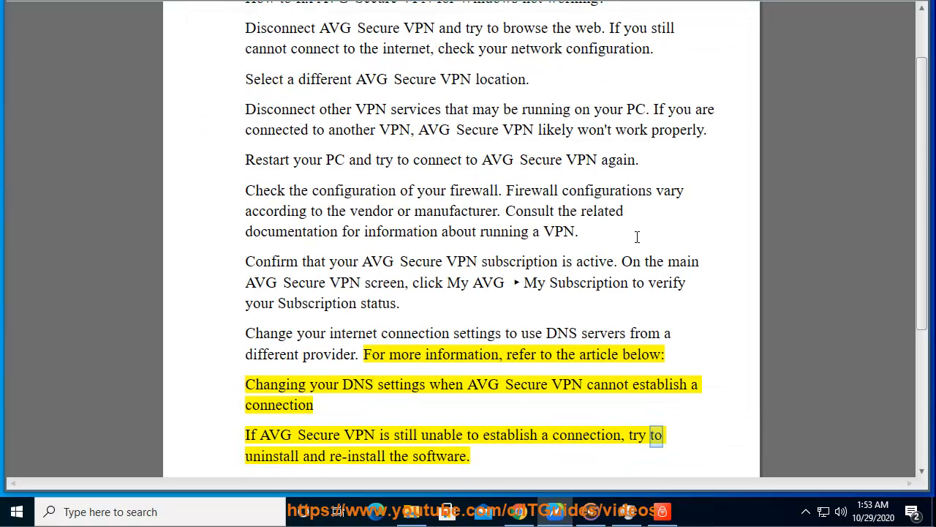
double_click(439, 456)
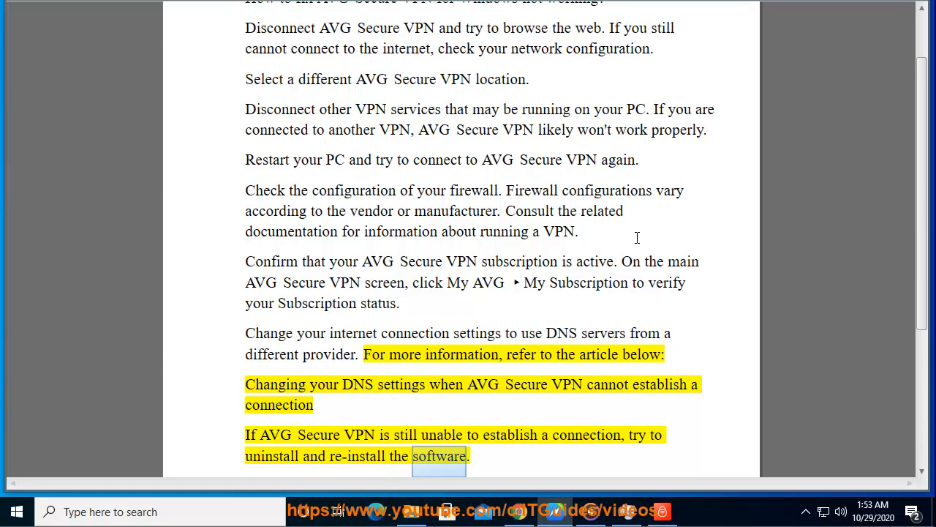